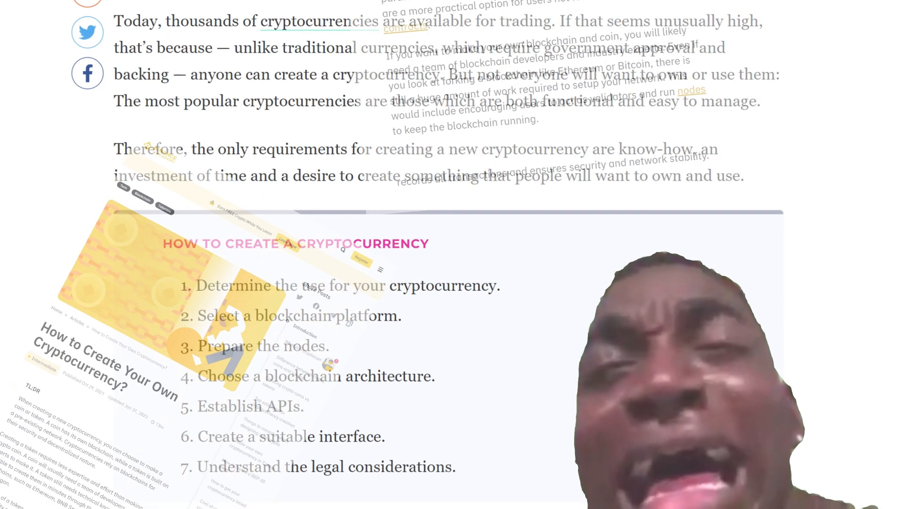
- Create token.sol holding the ERC20 contract code pasted from contract.txt, dismissing the paste warning
scroll("down", 3)
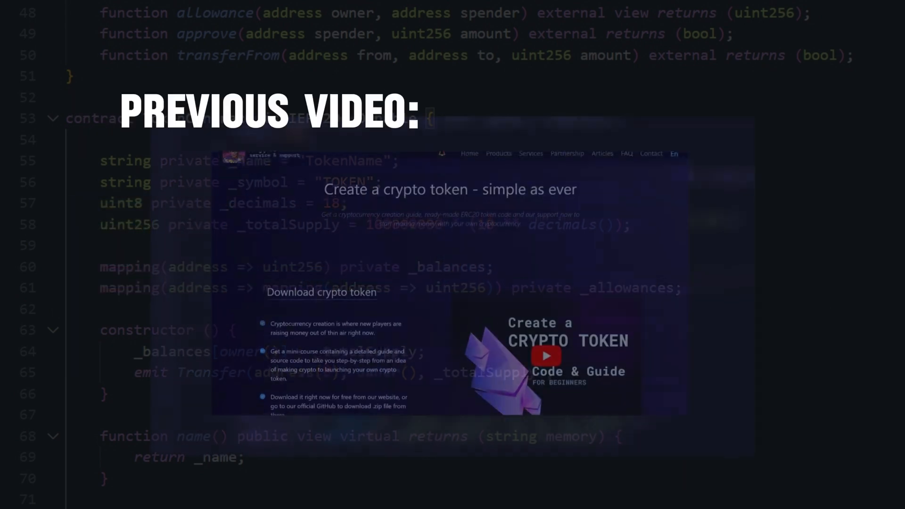
left_click(408, 283)
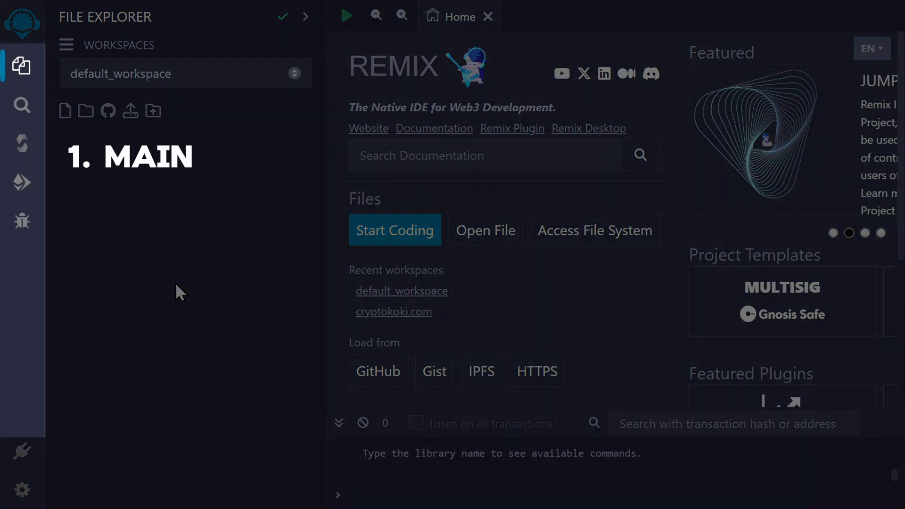
type("MENU")
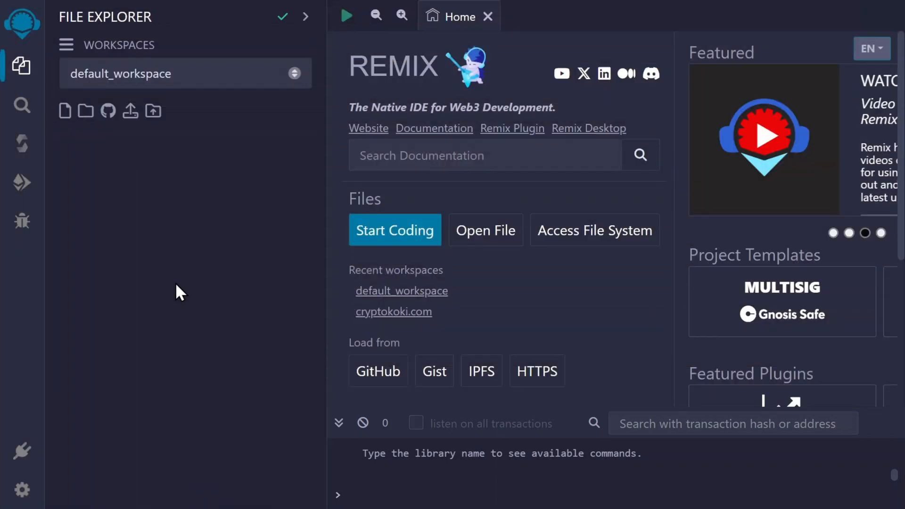
left_click(394, 230)
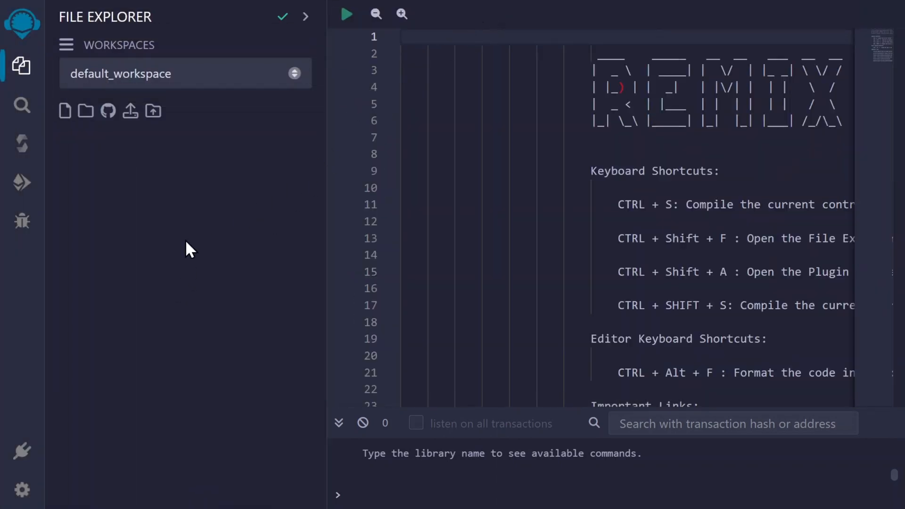
left_click(65, 112)
type("token.sol")
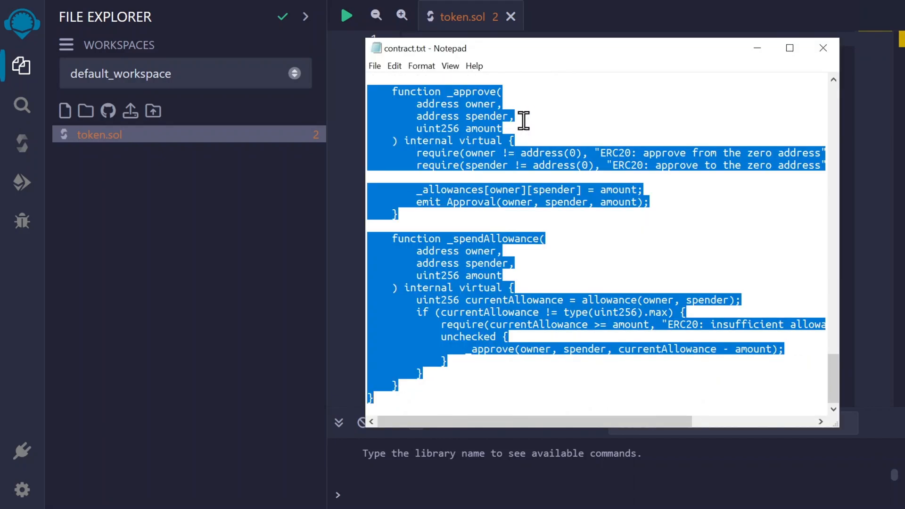
left_click(821, 48)
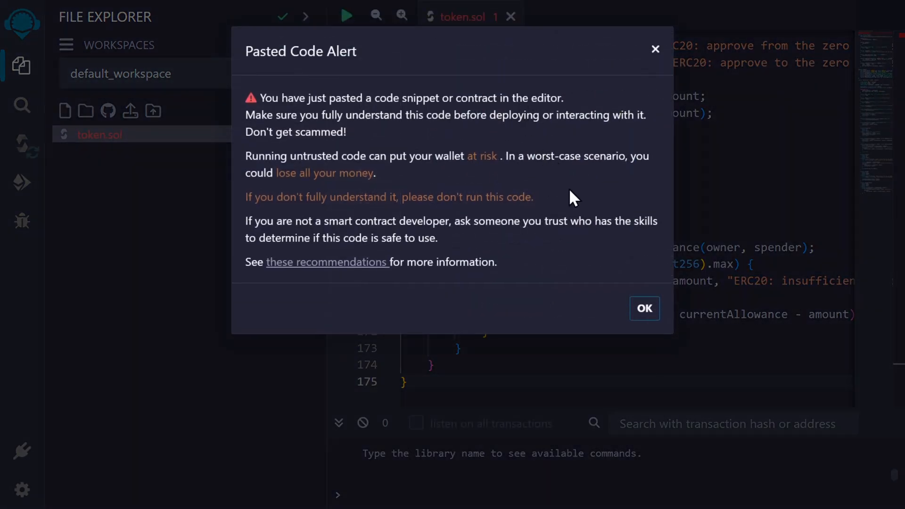
left_click(645, 308)
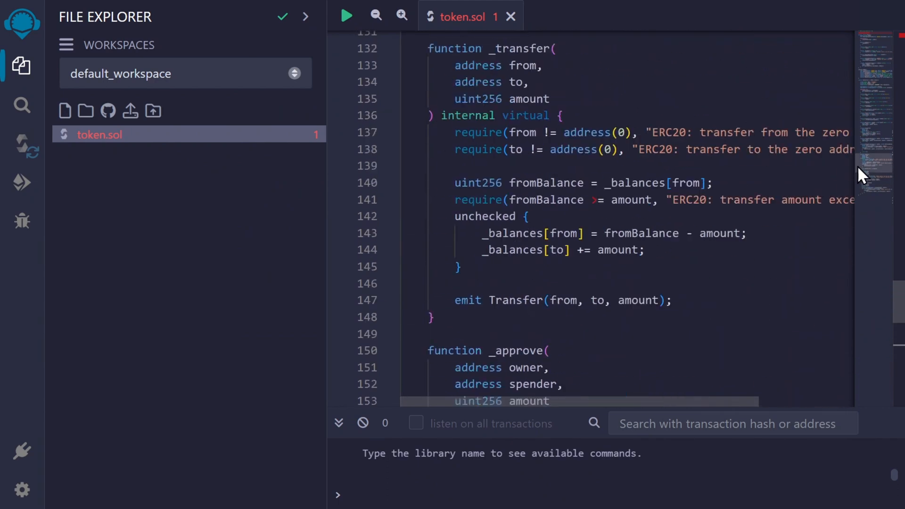
- Replace the contract name TokenContract with CryptoKokiContract in token.sol
scroll("up", 3)
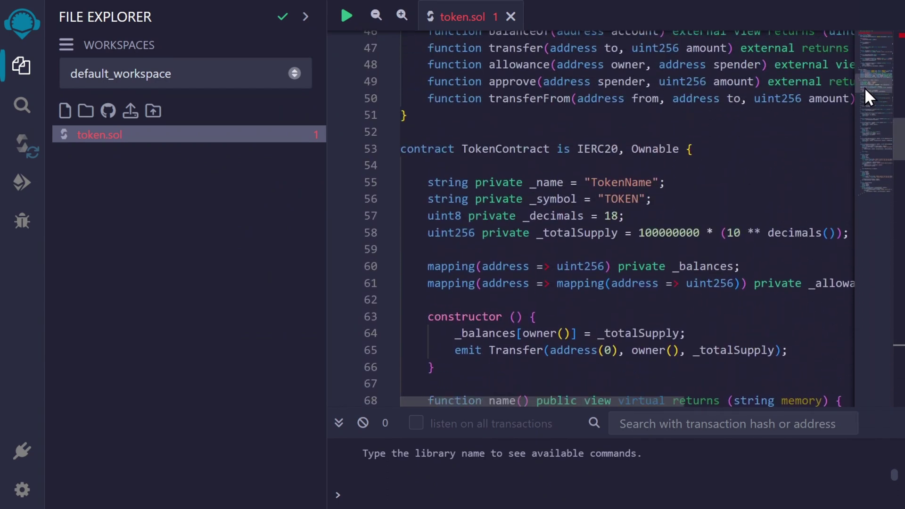
mouse_move(794, 132)
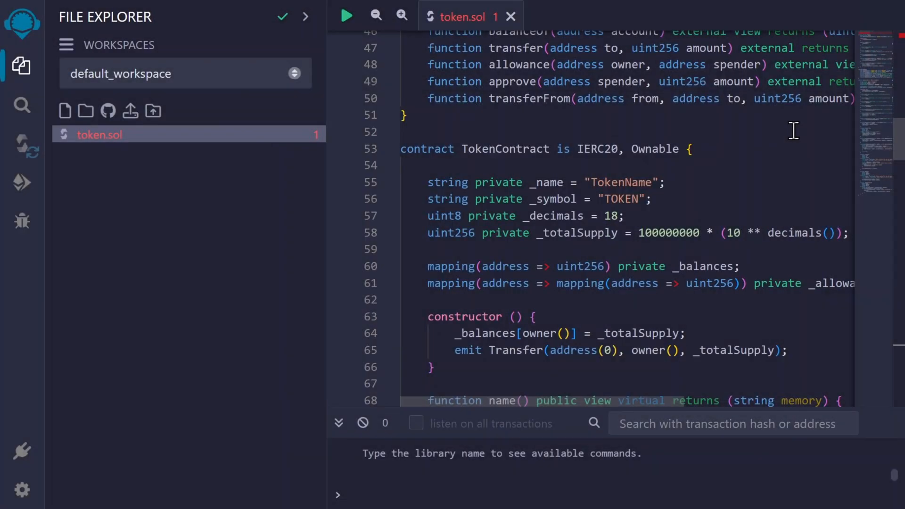
double_click(505, 148)
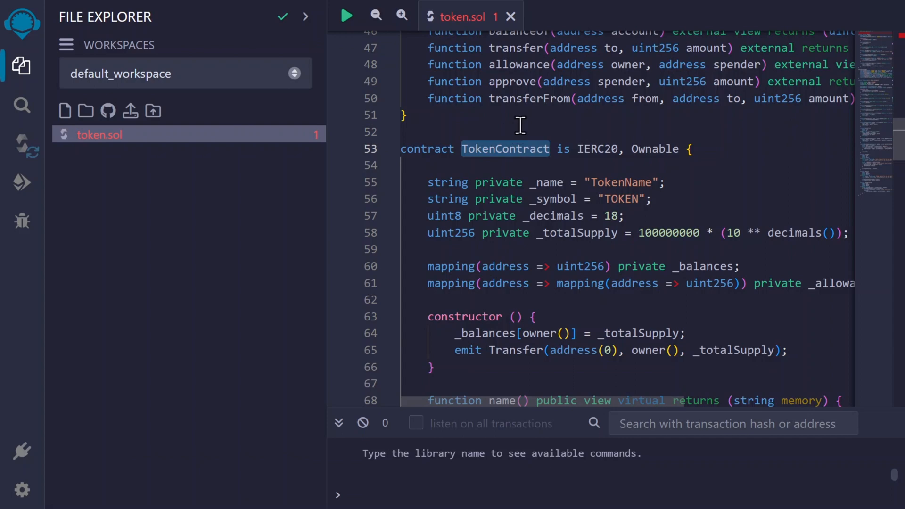
type("CryptoKoki")
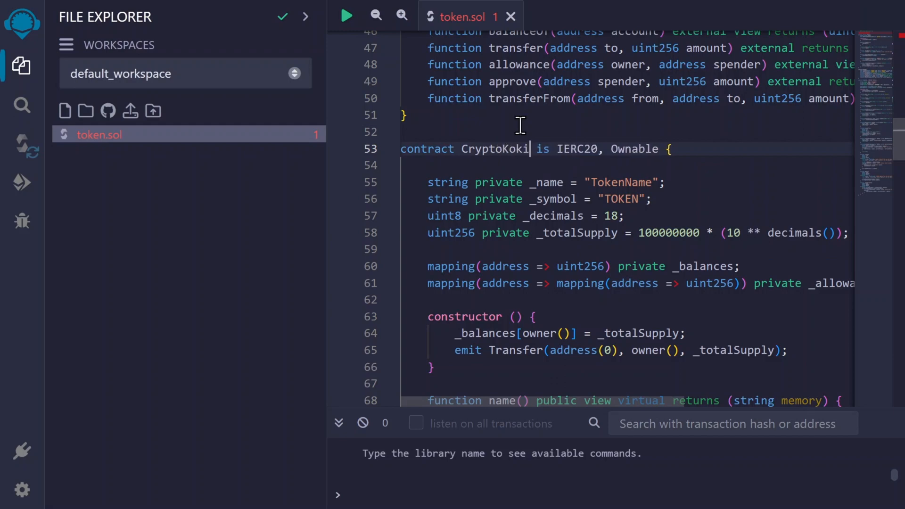
type("Contract")
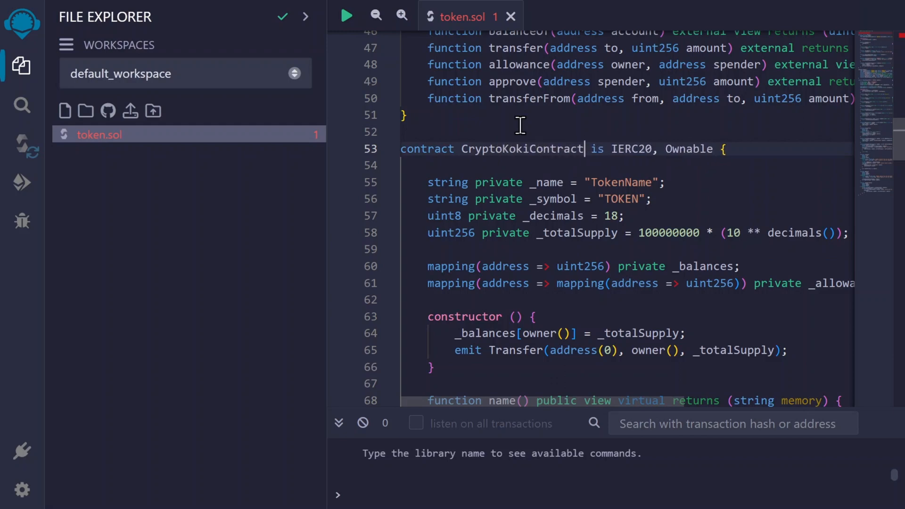
mouse_move(536, 141)
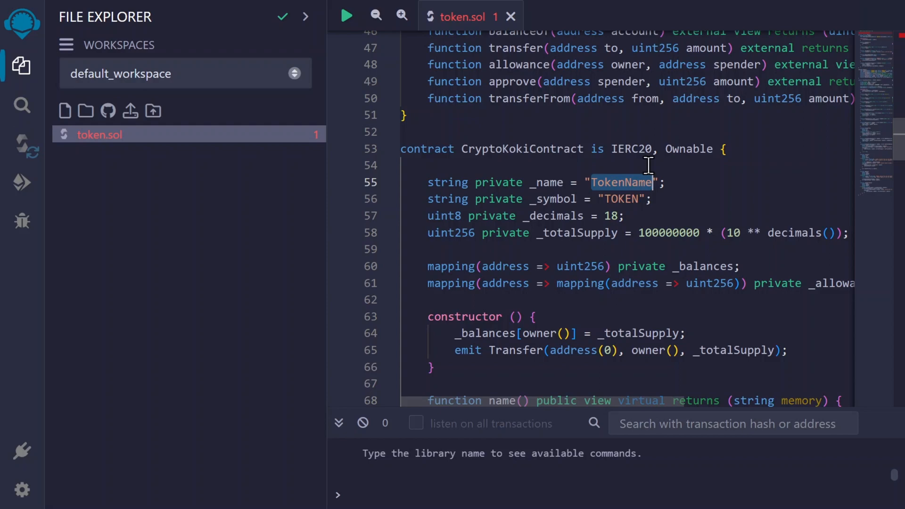
- Change the token name to CryptoKoki, symbol TOKEN to KOKI, and supply 100000000 to 150000000
type("C")
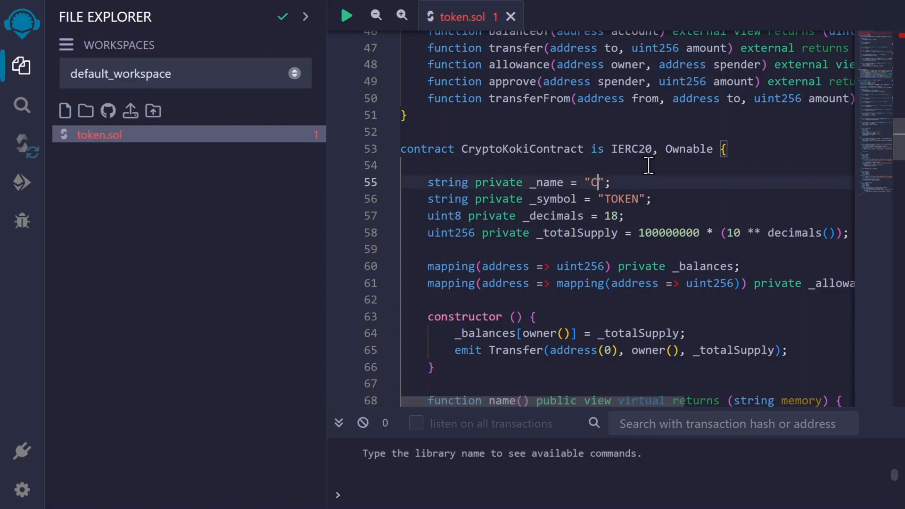
type("ryptoKoki")
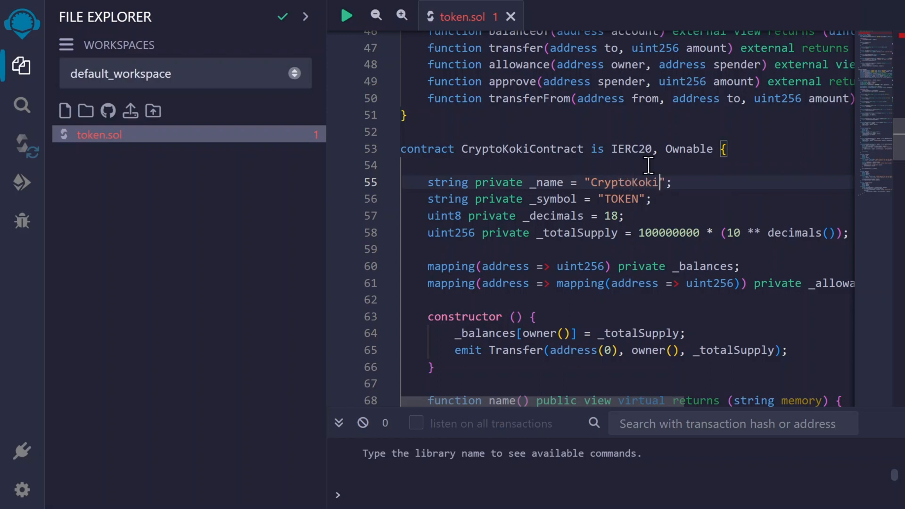
double_click(621, 199)
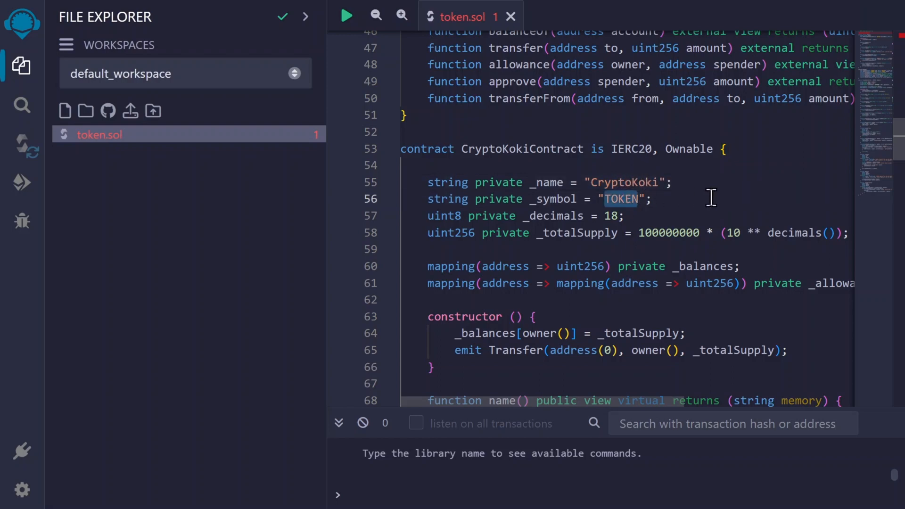
type("KOKI")
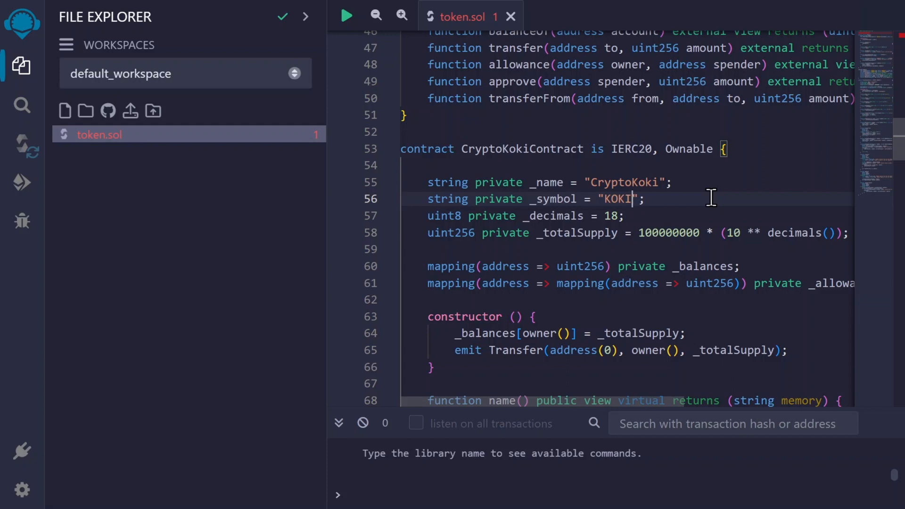
mouse_move(704, 205)
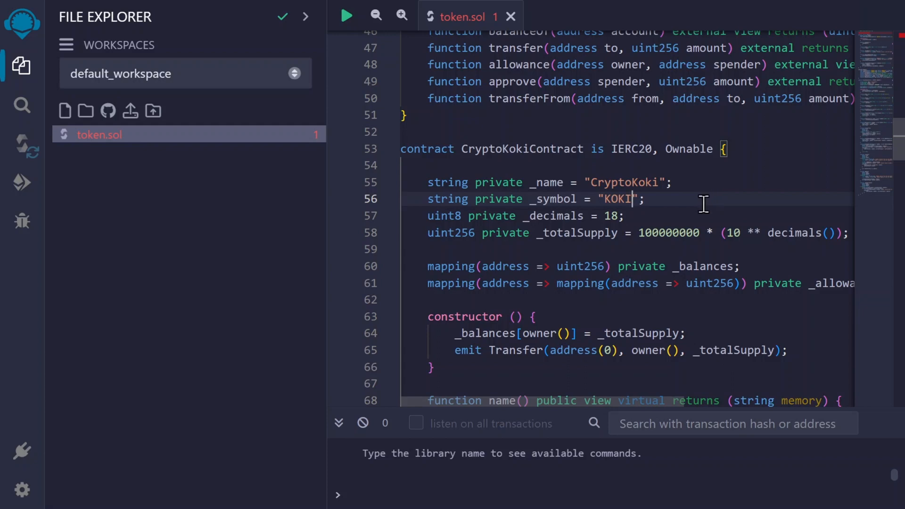
double_click(611, 216)
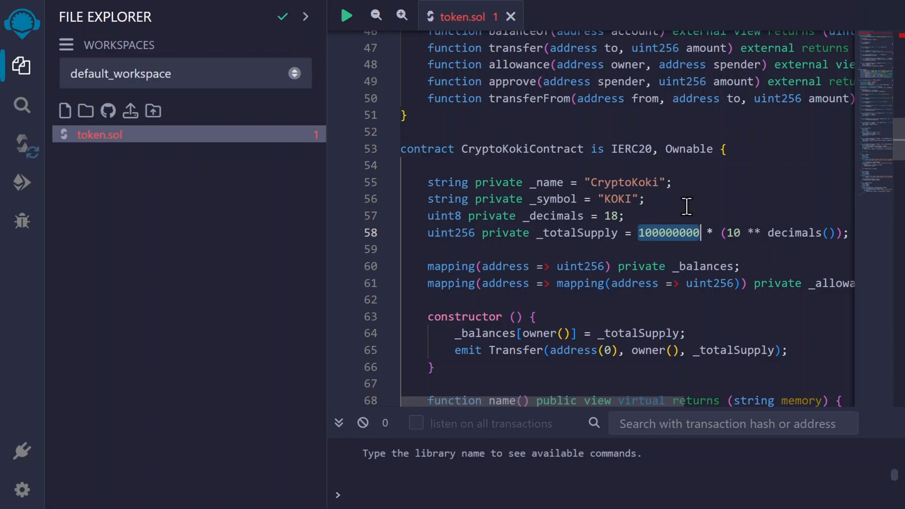
type("15000")
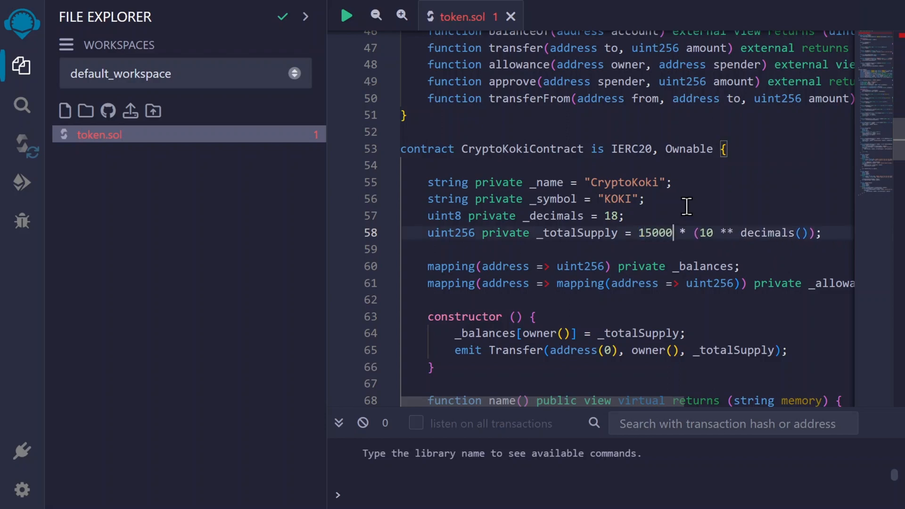
type("0000")
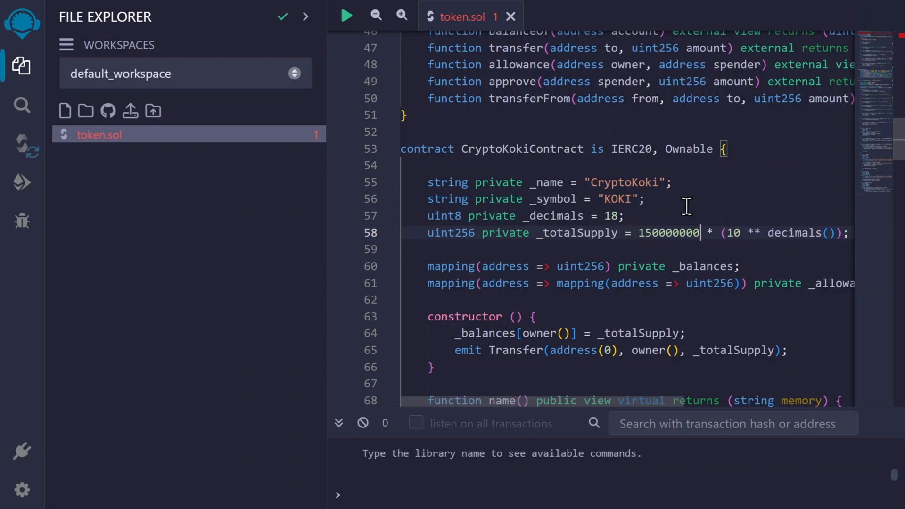
mouse_move(22, 145)
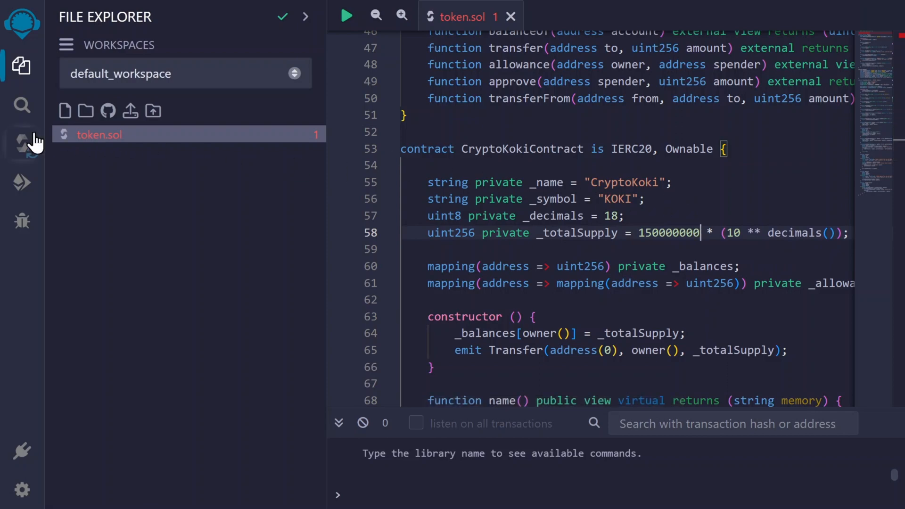
- Compile token.sol with Solidity compiler version 0.8.19 to match the pragma
left_click(21, 137)
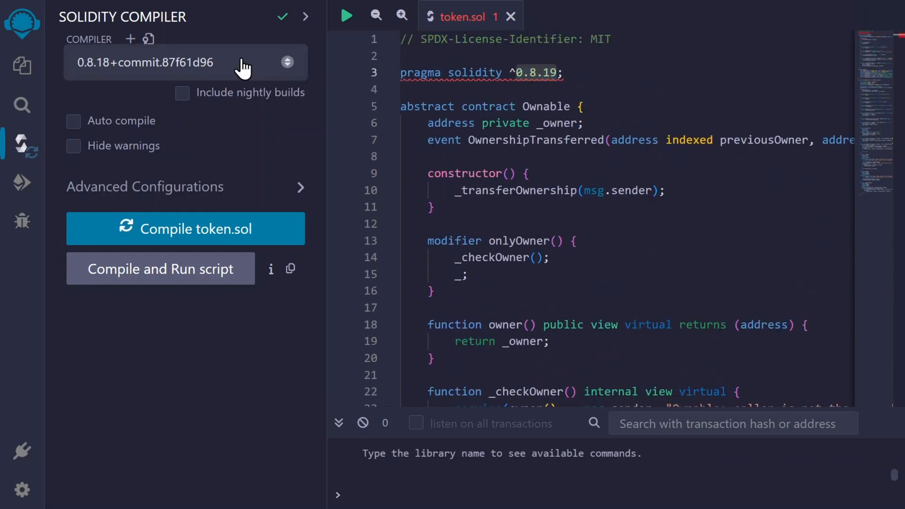
left_click(184, 62)
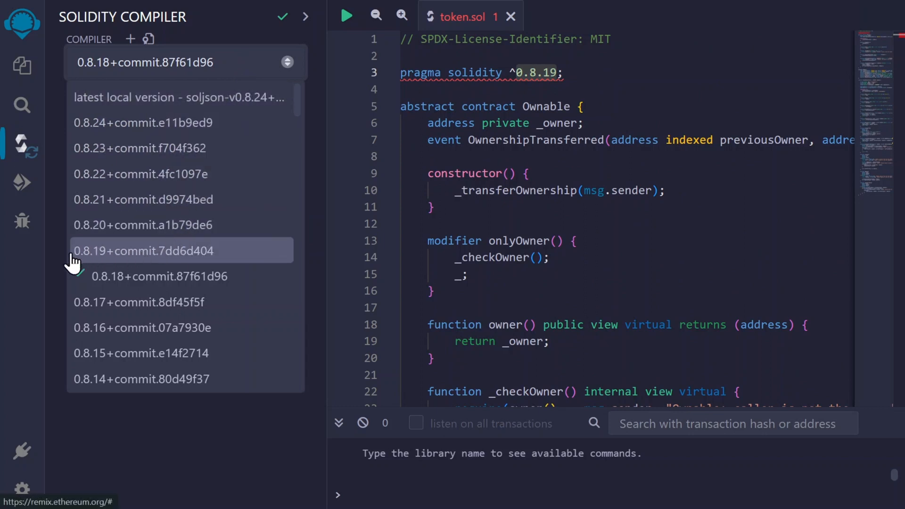
left_click(141, 251)
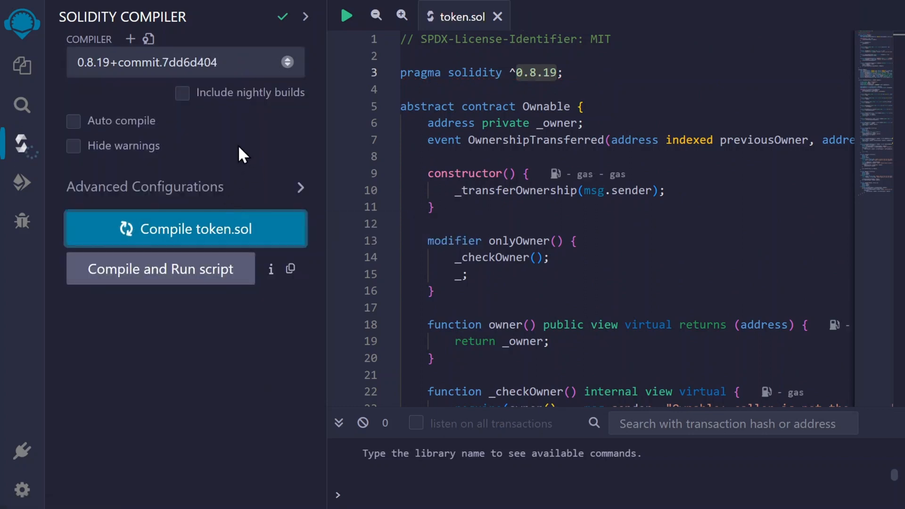
left_click(186, 229)
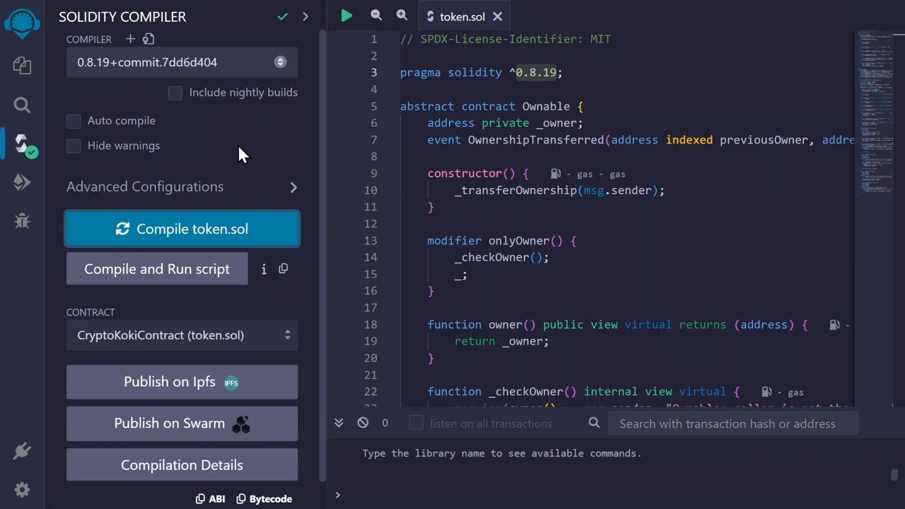
- Enable optimization at 200 runs in Advanced Configurations and recompile token.sol
left_click(182, 228)
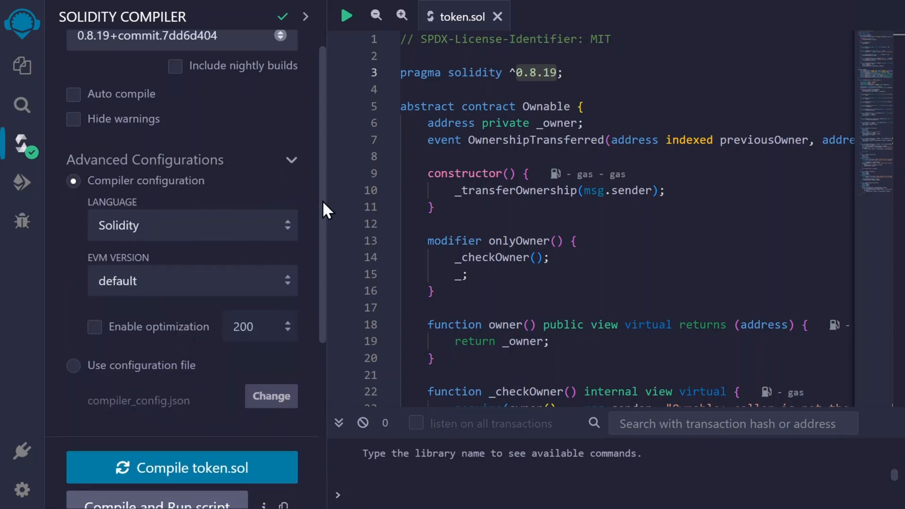
left_click(94, 282)
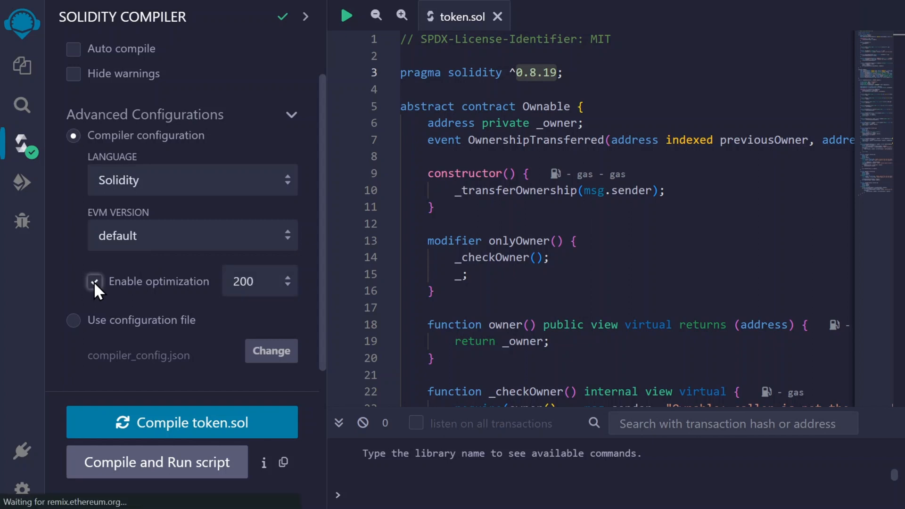
left_click(94, 282)
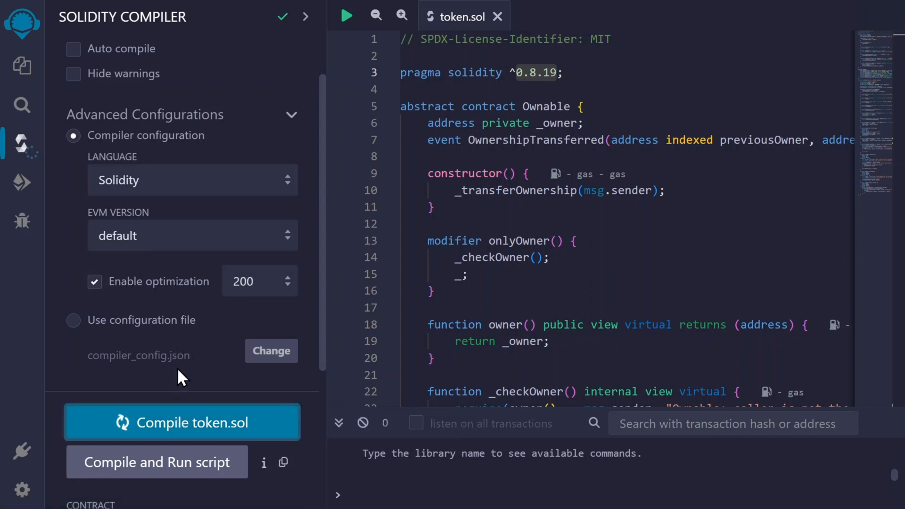
left_click(181, 422)
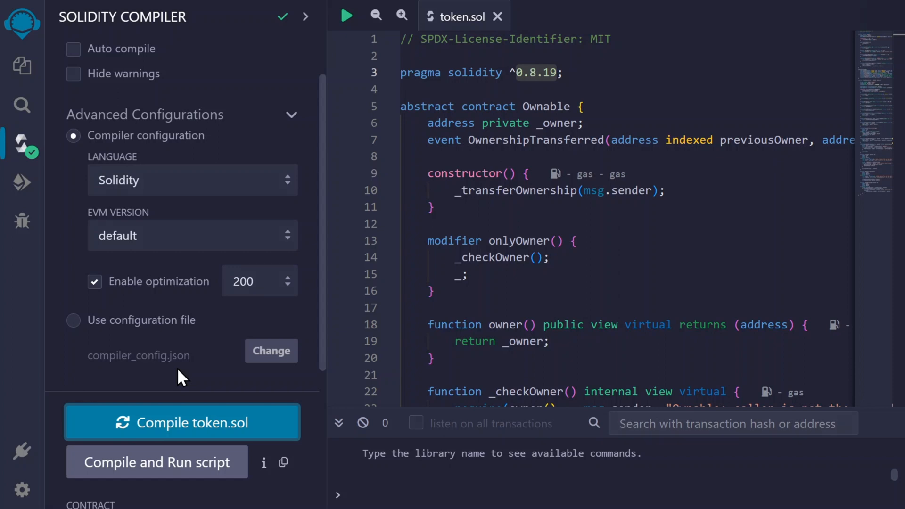
- Set the deploy environment to Injected Provider - MetaMask and select the funded MetaMask account
left_click(22, 183)
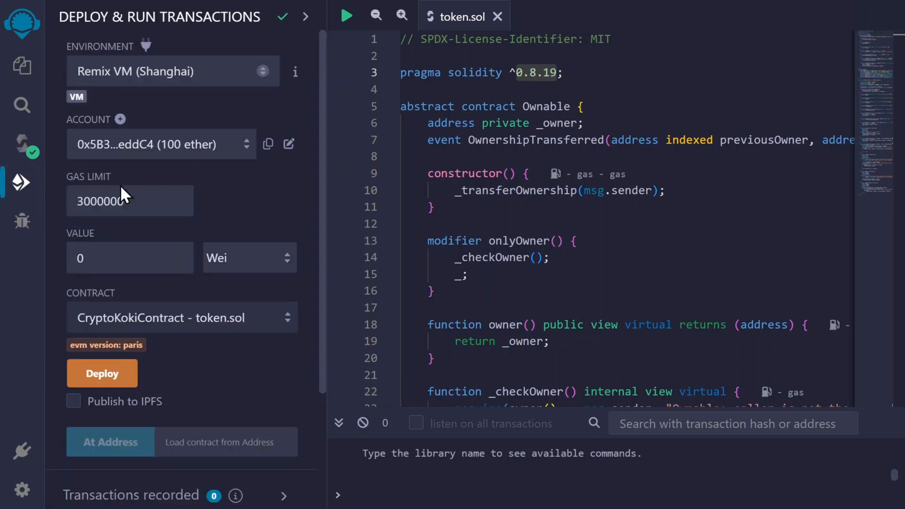
mouse_move(238, 202)
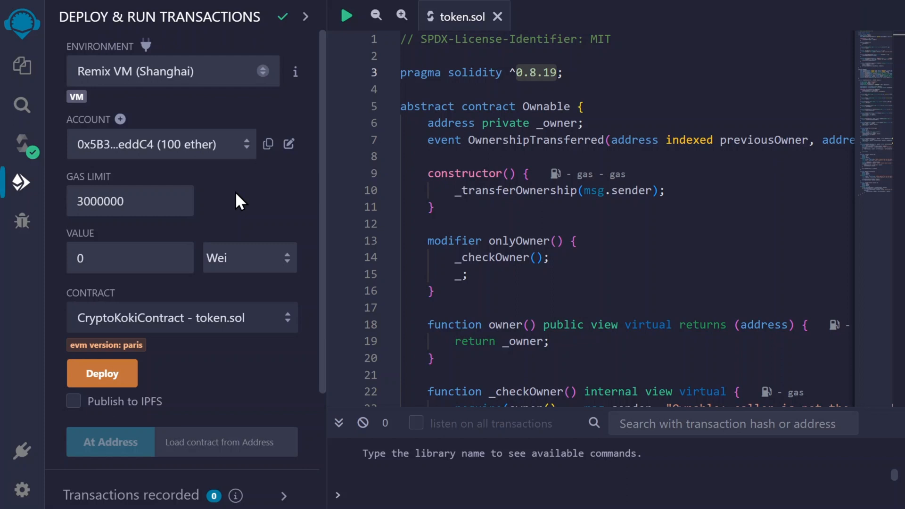
mouse_move(199, 124)
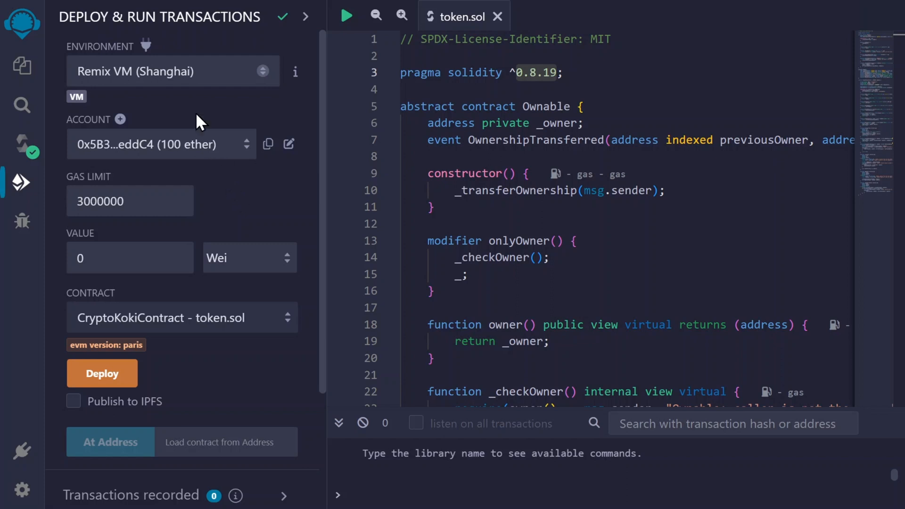
left_click(173, 72)
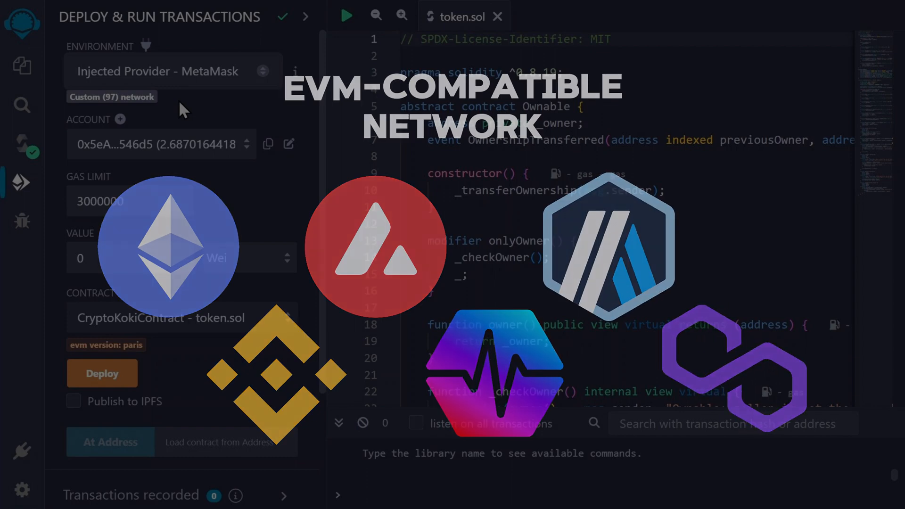
left_click(160, 145)
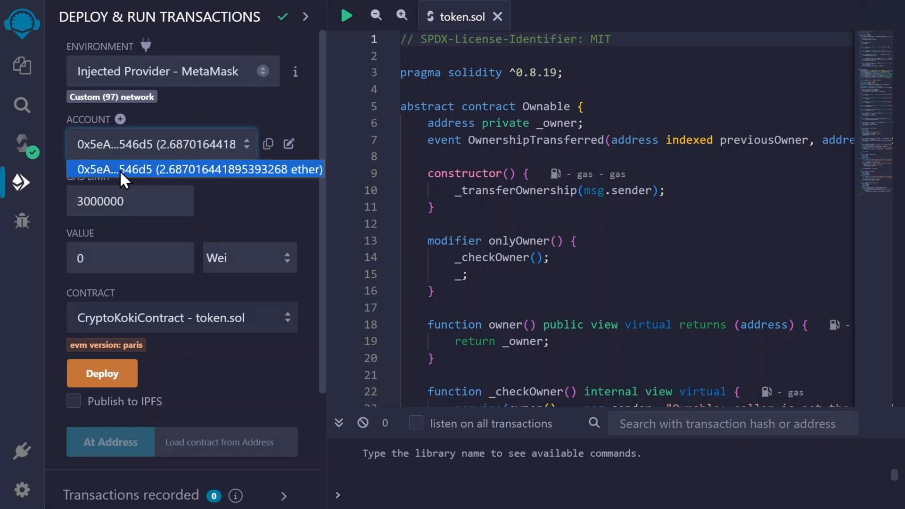
mouse_move(144, 179)
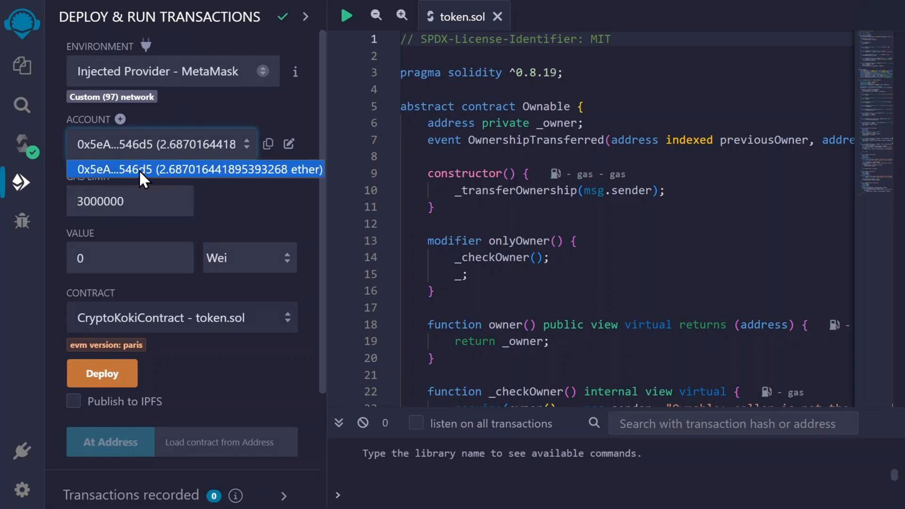
left_click(196, 169)
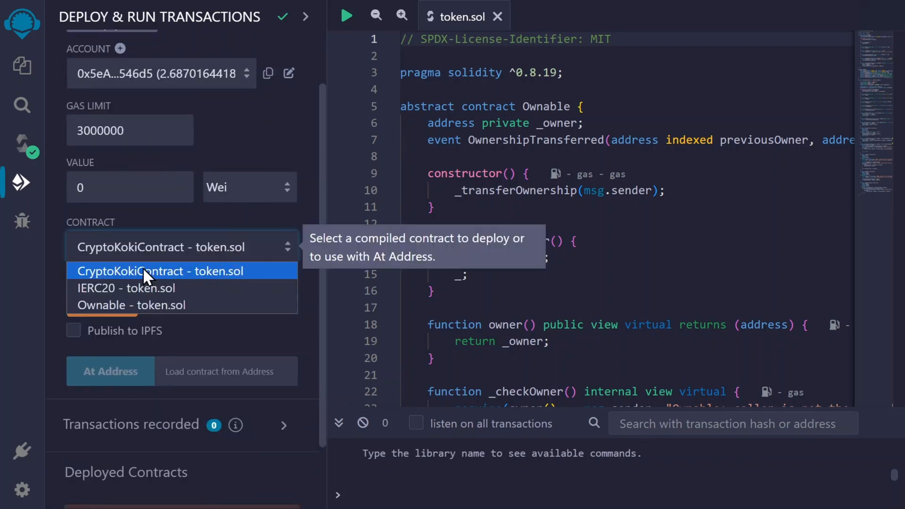
mouse_move(233, 282)
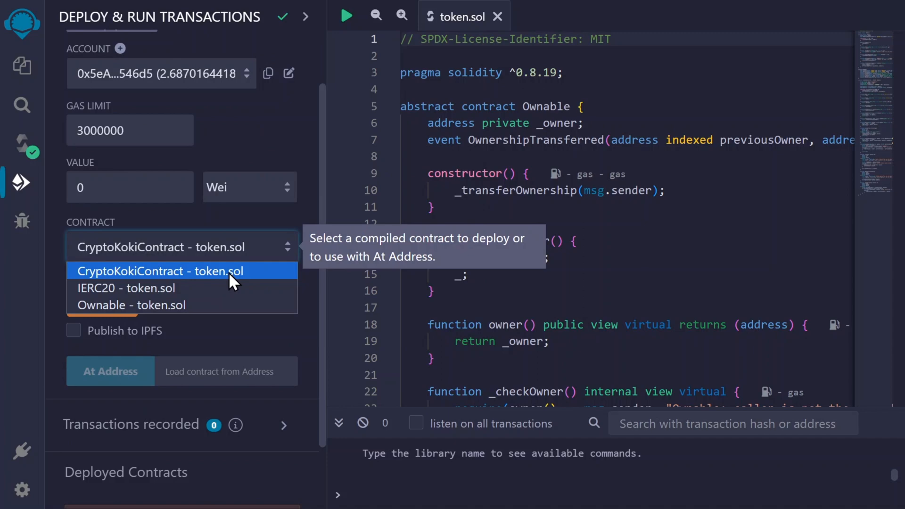
- Deploy CryptoKokiContract from token.sol
left_click(160, 271)
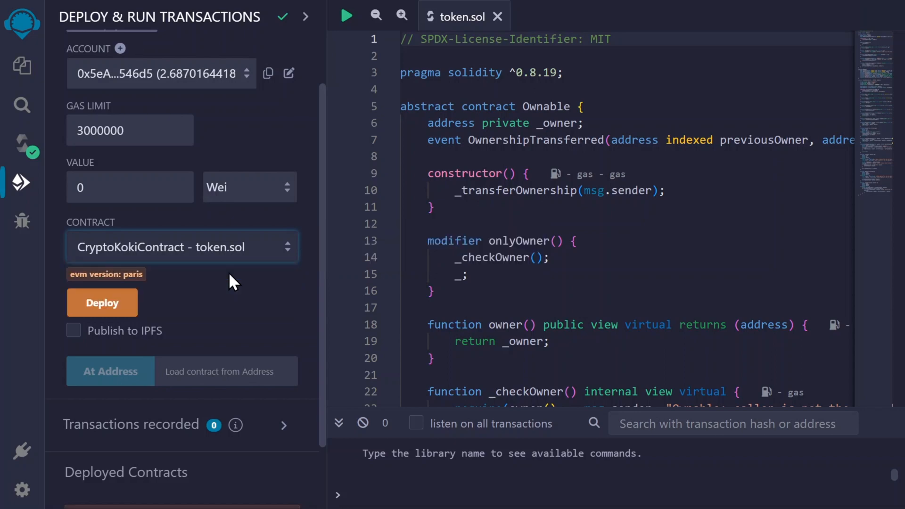
mouse_move(241, 304)
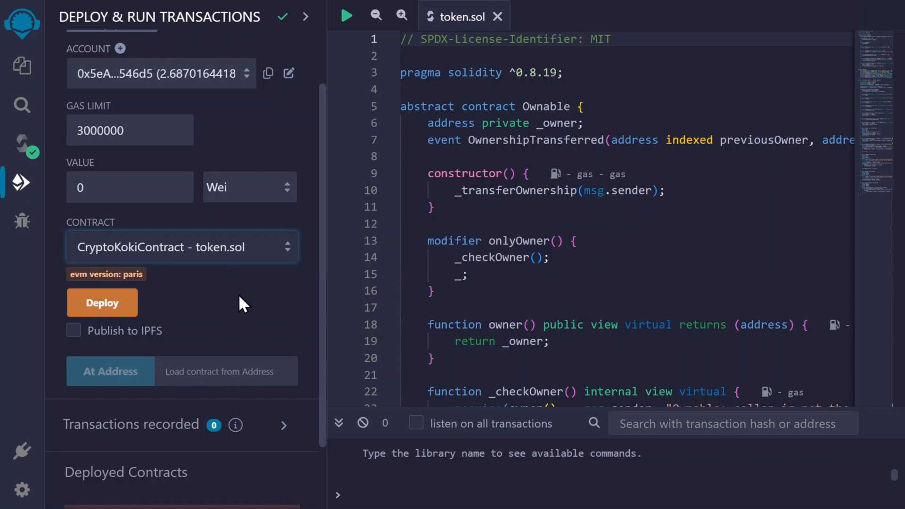
left_click(102, 303)
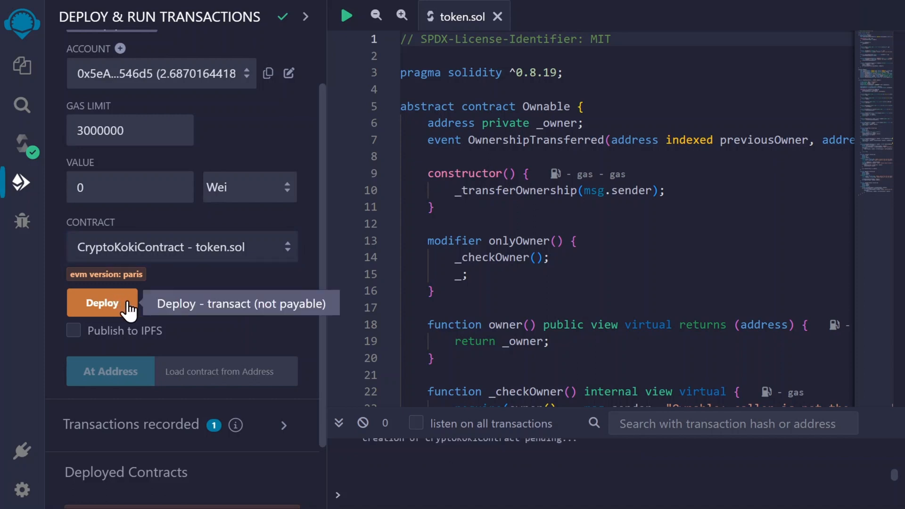
- Confirm the CryptoKokiContract deployment transaction in MetaMask
left_click(102, 303)
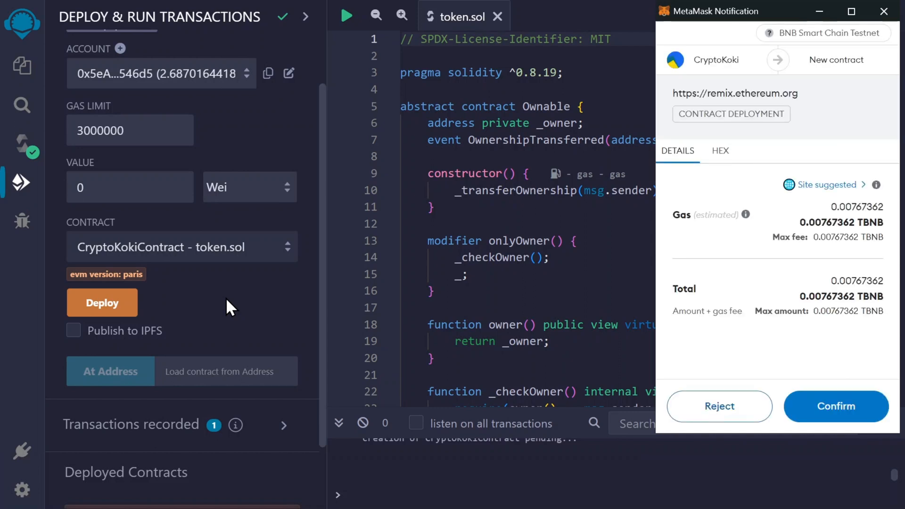
mouse_move(864, 402)
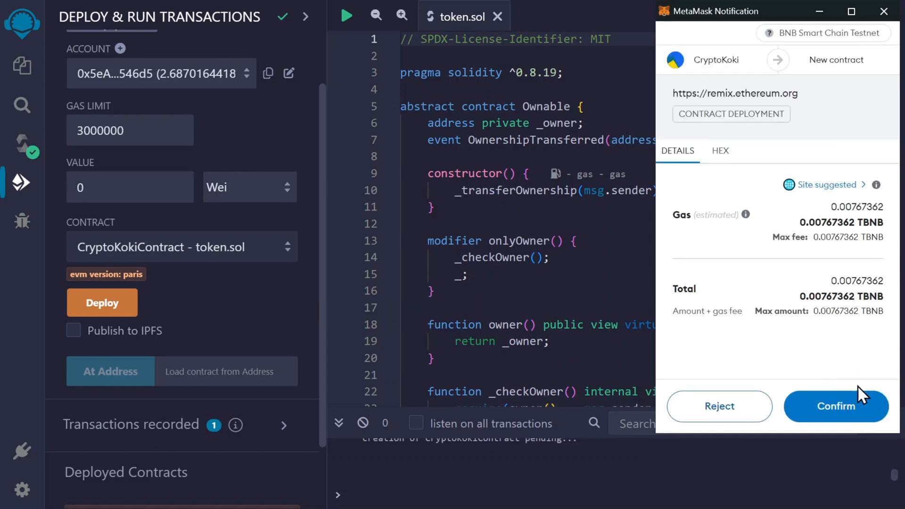
left_click(836, 407)
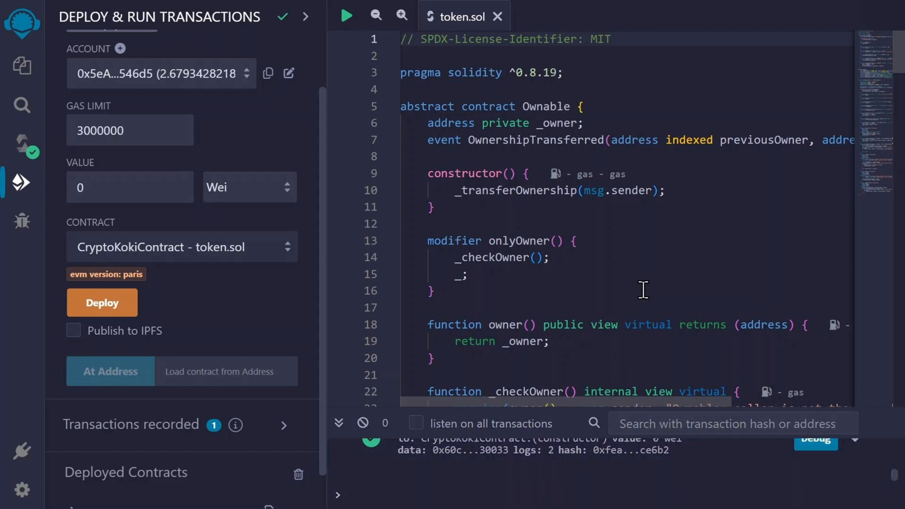
mouse_move(281, 301)
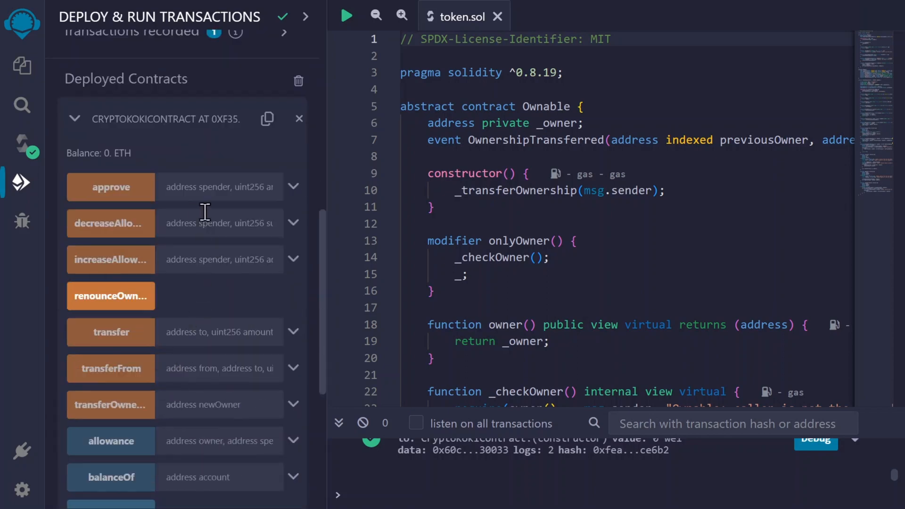
mouse_move(186, 159)
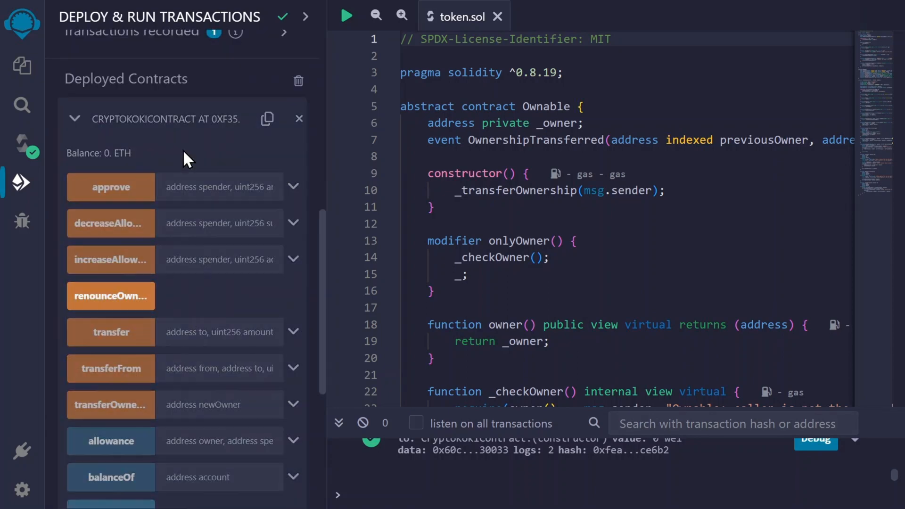
- Search BscScan testnet for the copied CryptoKokiContract address
left_click(266, 119)
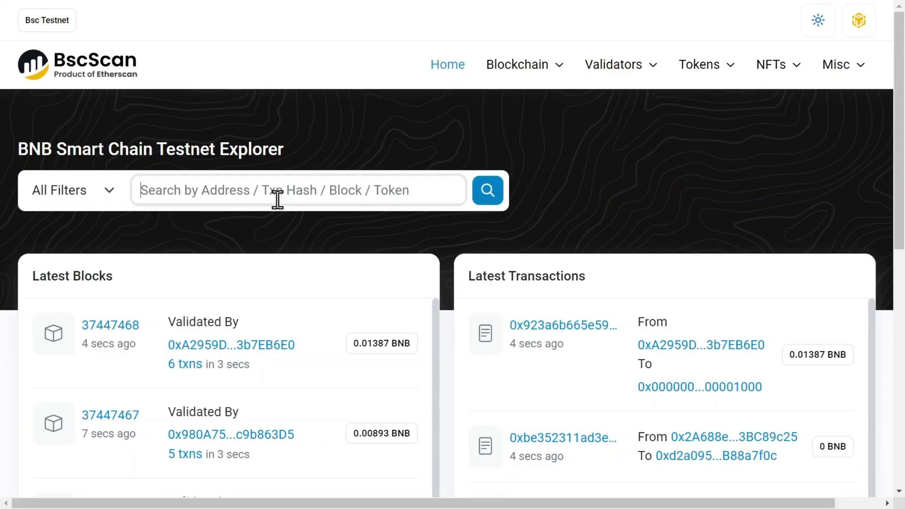
left_click(488, 191)
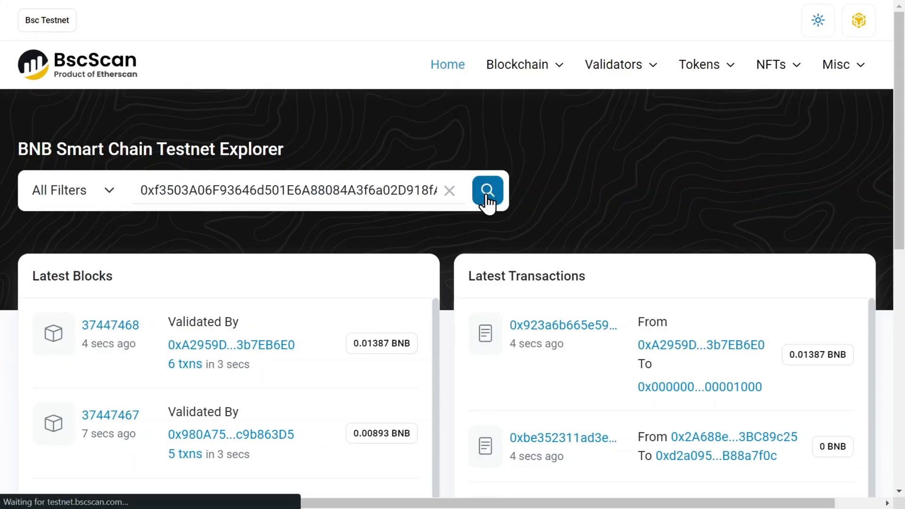
left_click(487, 192)
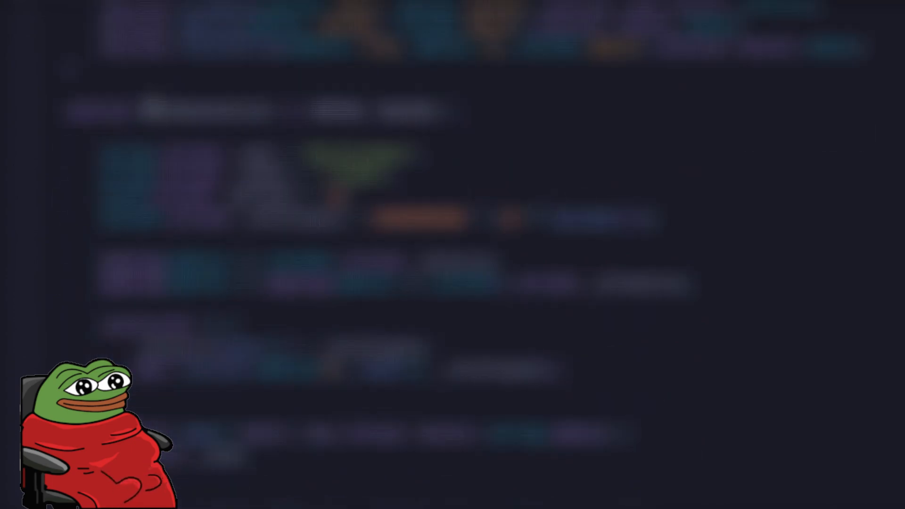
left_click(465, 310)
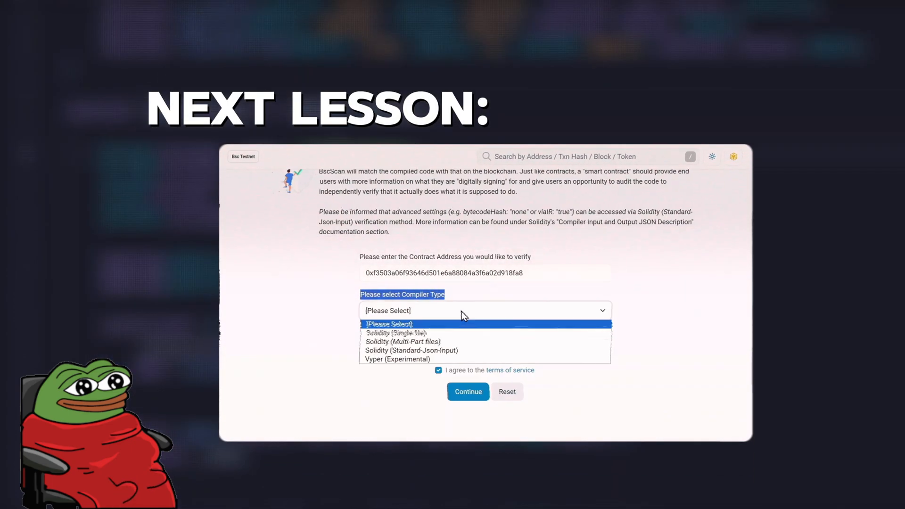
left_click(396, 333)
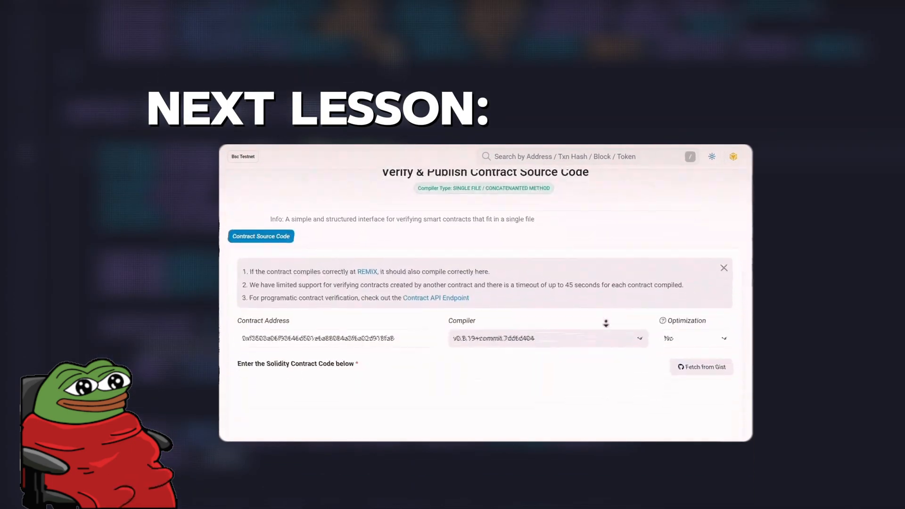
left_click(324, 186)
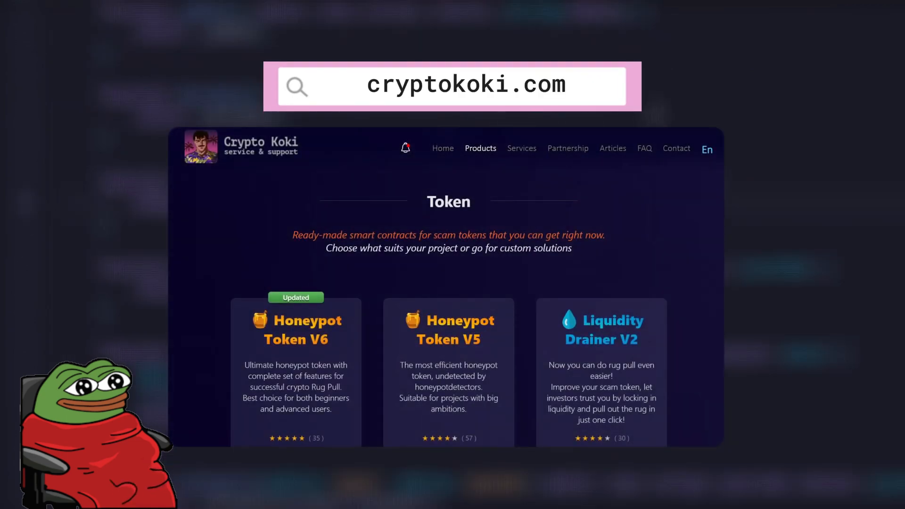
scroll("down", 3)
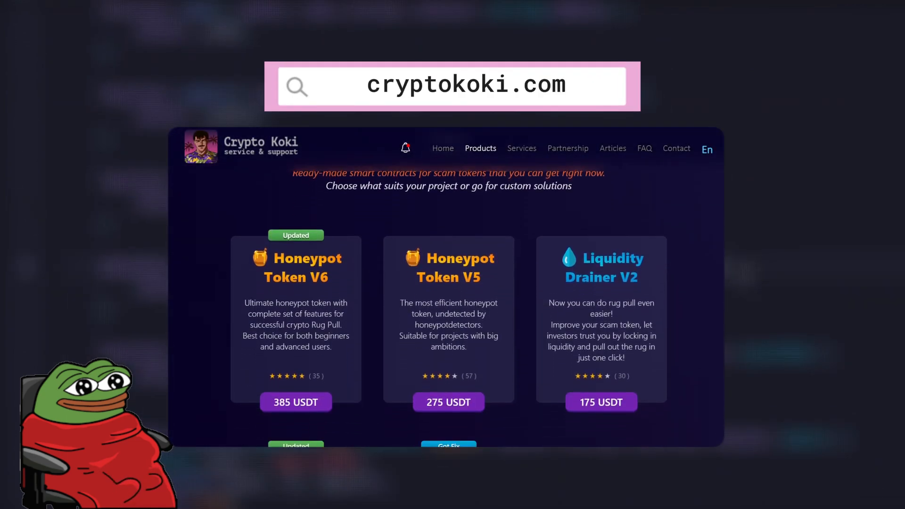
scroll("down", 3)
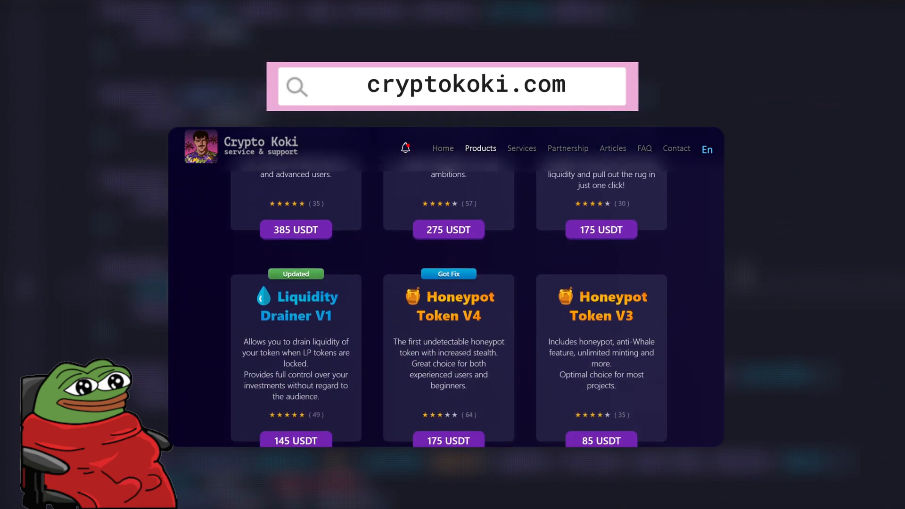
scroll("down", 3)
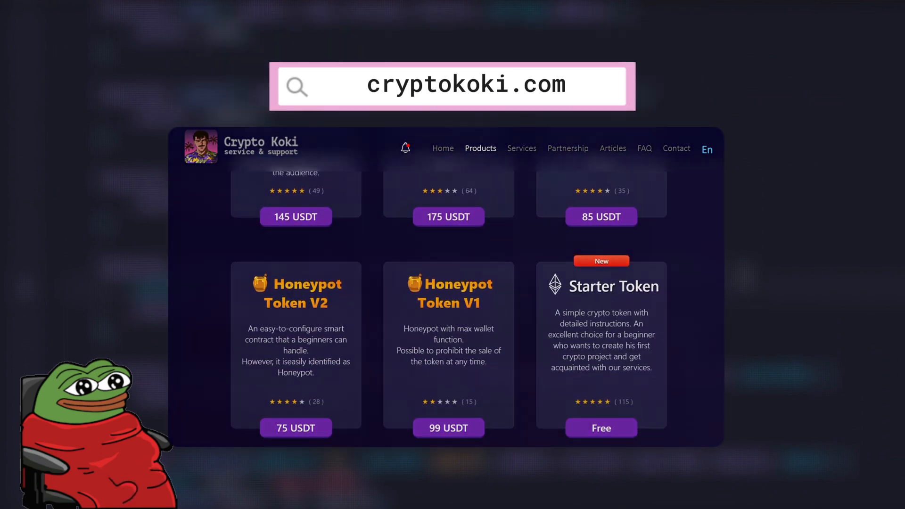